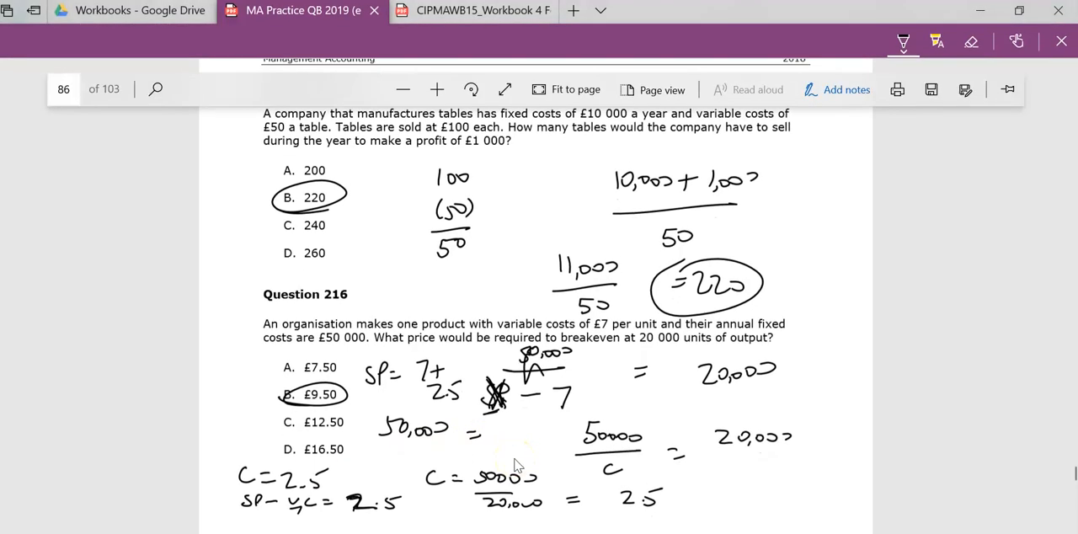
- Scroll past finished page 86 to bring Question 217's breakeven chart on page 87 into view
scroll("down", 3)
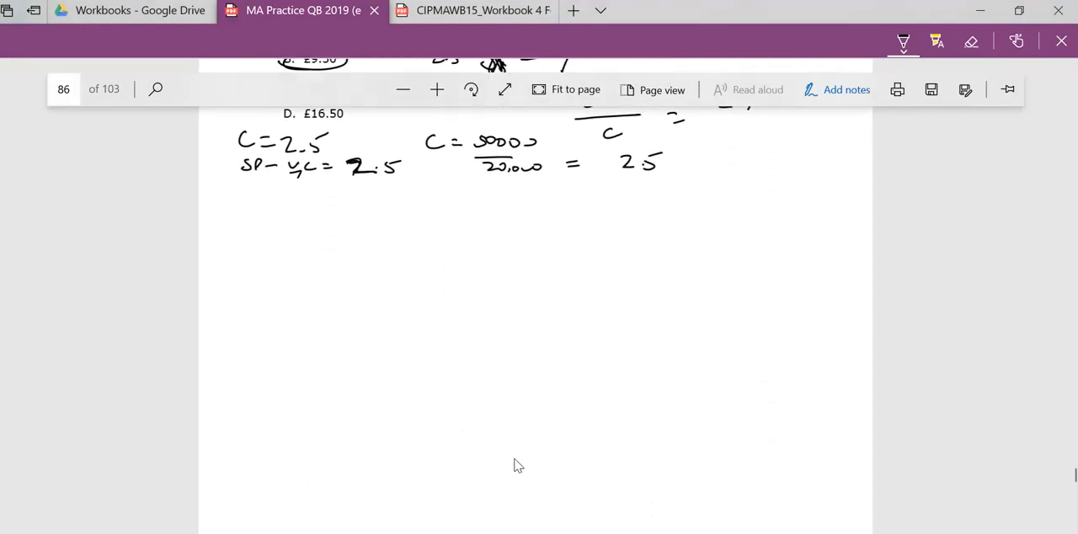
scroll("down", 3)
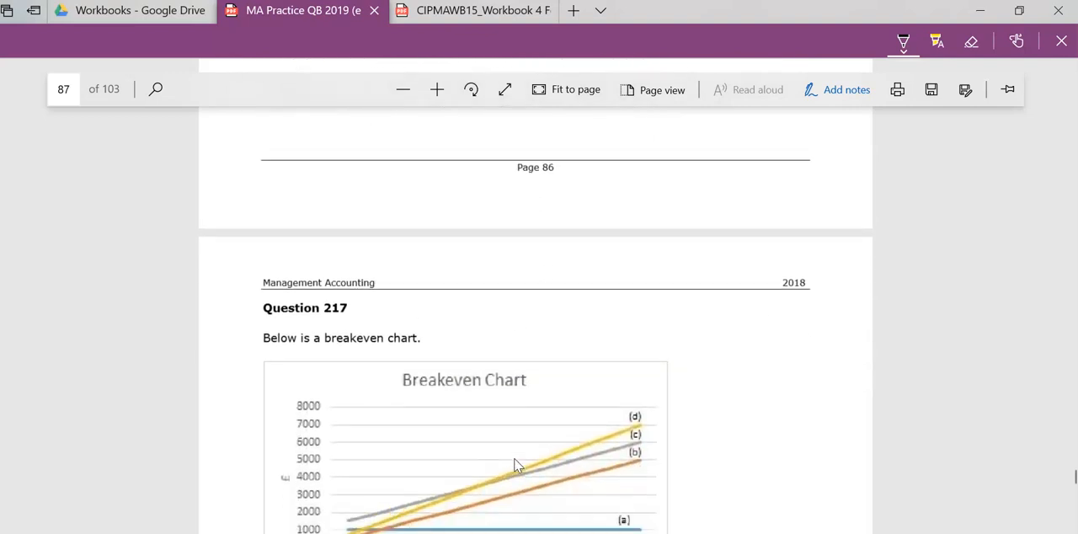
- Dash the breakeven intersection, circle 50, Total Cost and Income, and circle answer D. 50 units
scroll("down", 3)
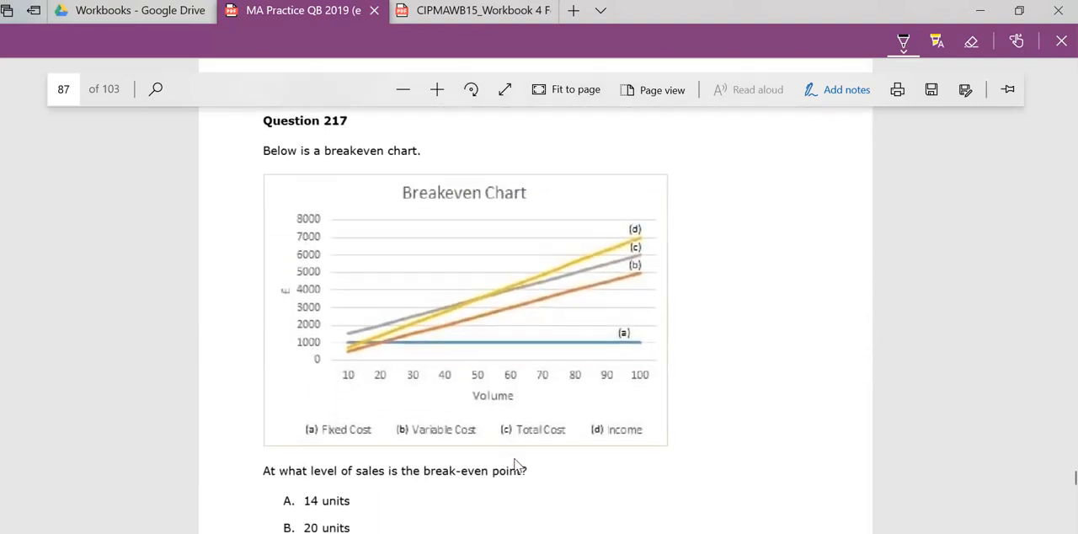
scroll("down", 3)
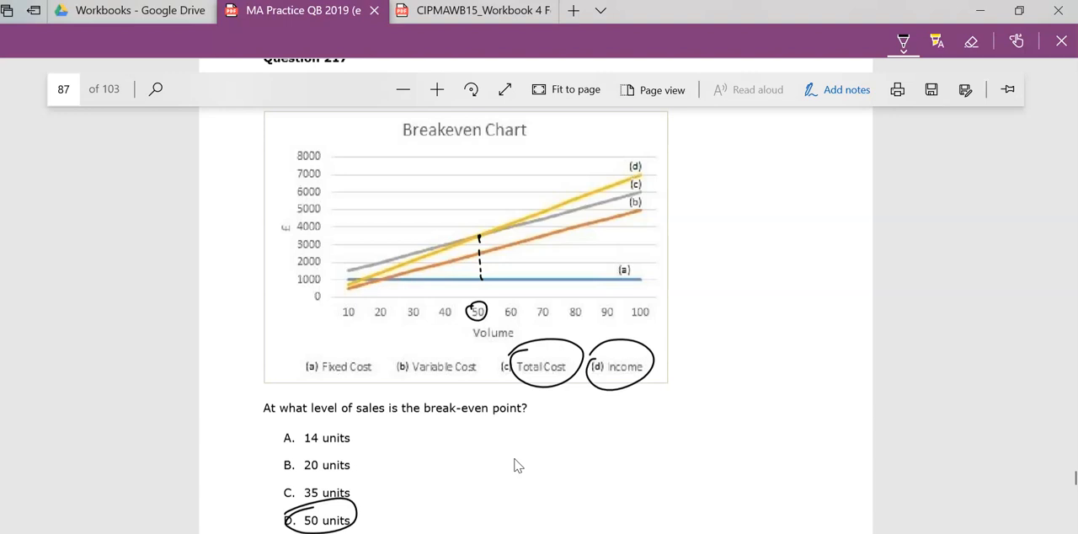
scroll("down", 3)
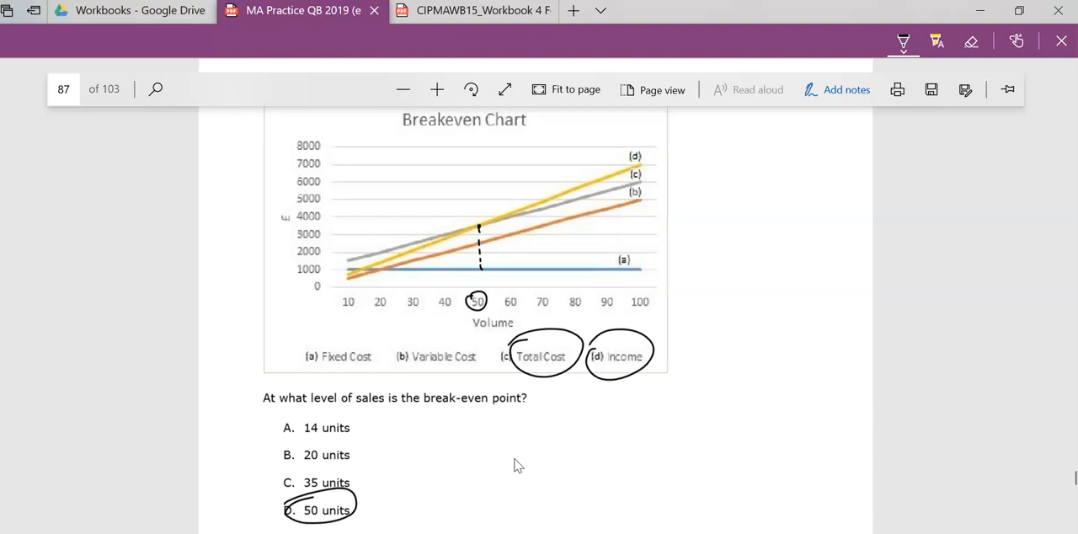
scroll("down", 3)
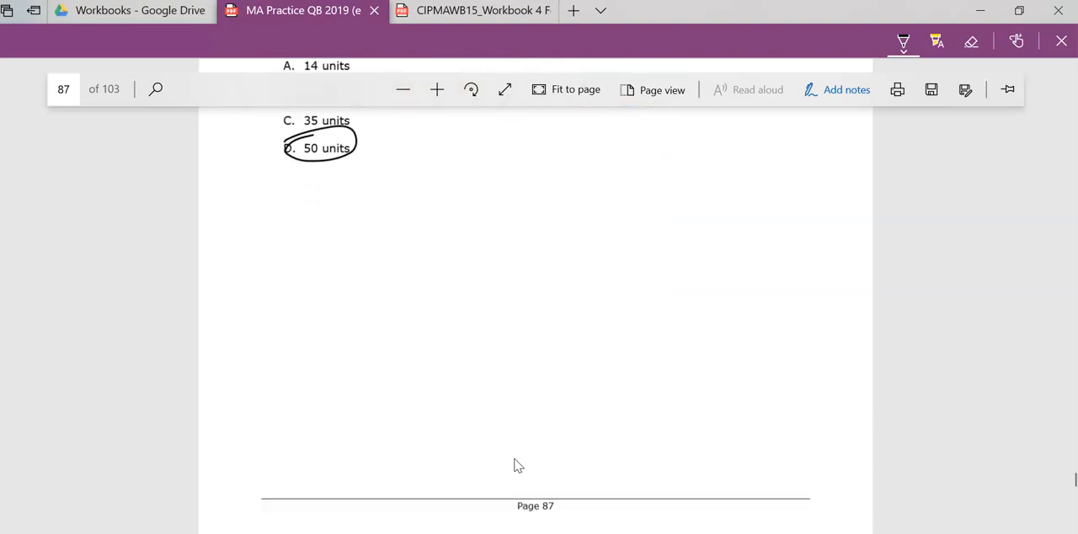
- Write the working 40,000 − 20,000 − 10,000 = 10,000 beside the chart
scroll("down", 3)
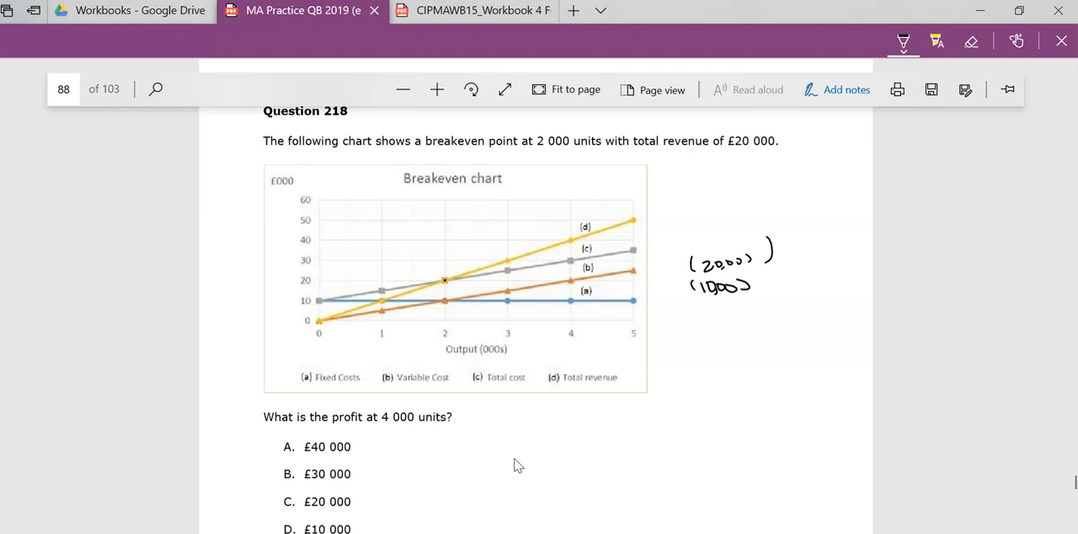
left_click_drag(754, 278, 771, 295)
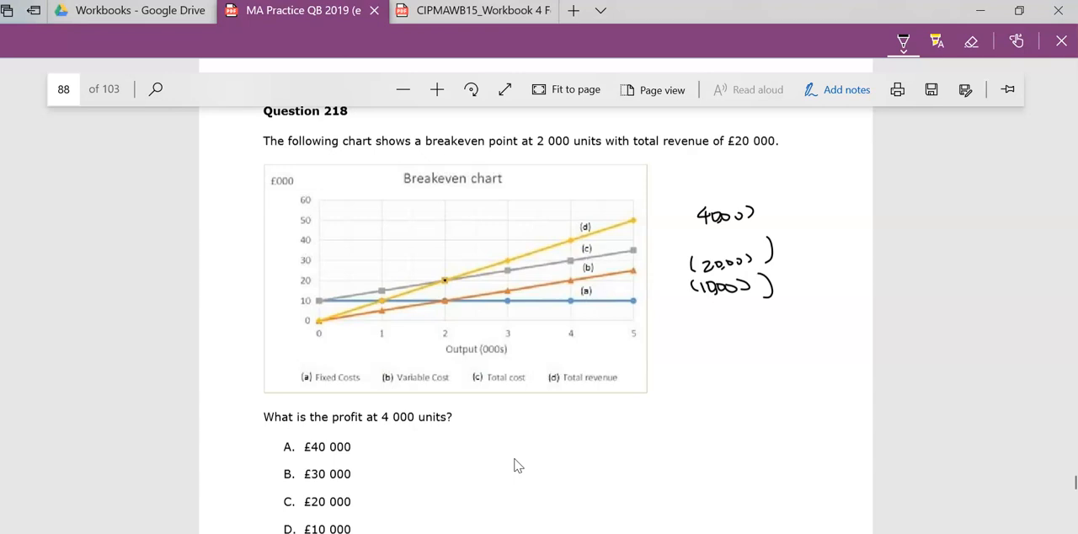
left_click_drag(682, 321, 779, 304)
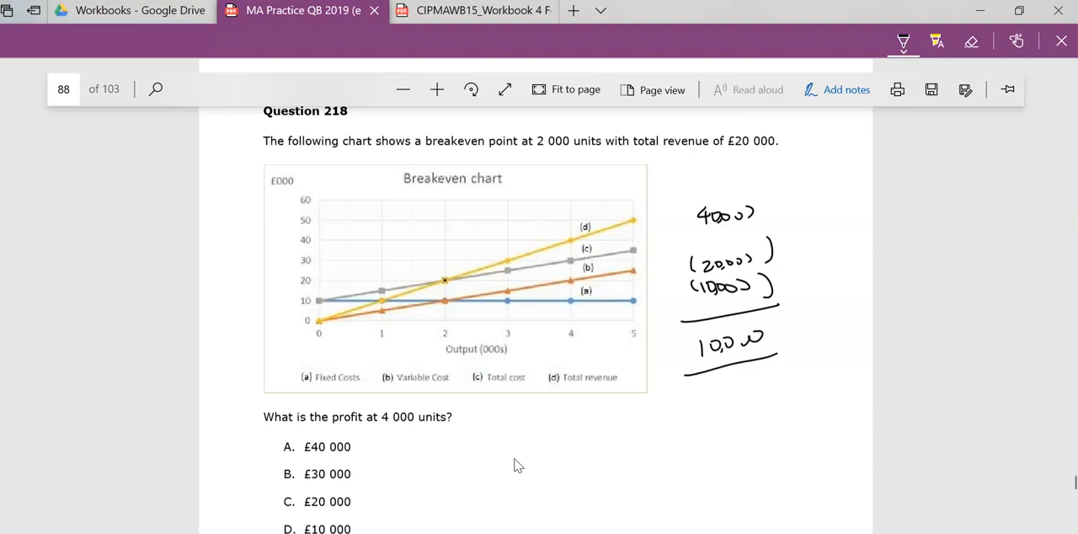
- Circle Question 218's answer D, £10 000
scroll("down", 3)
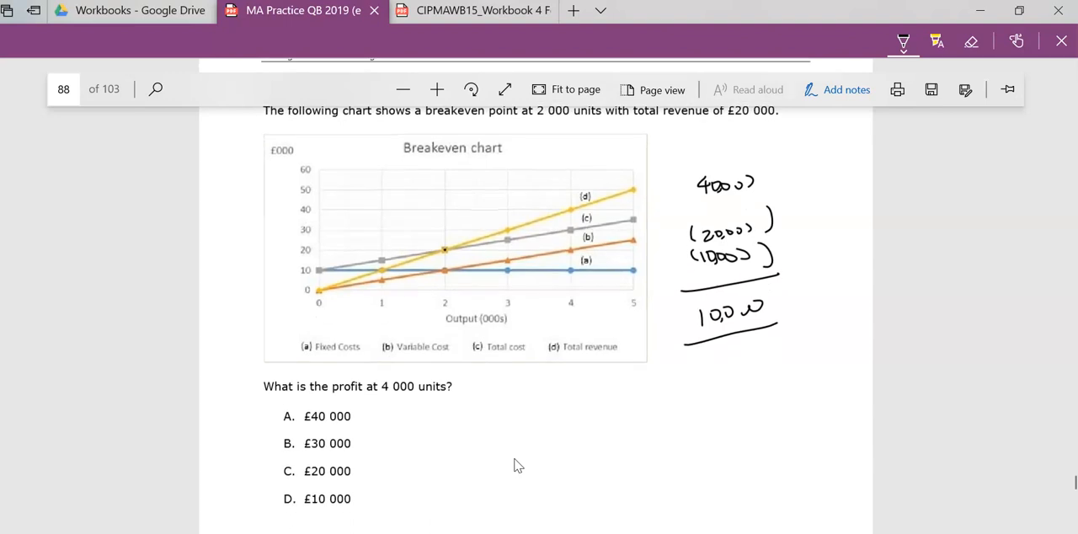
left_click_drag(299, 510, 366, 513)
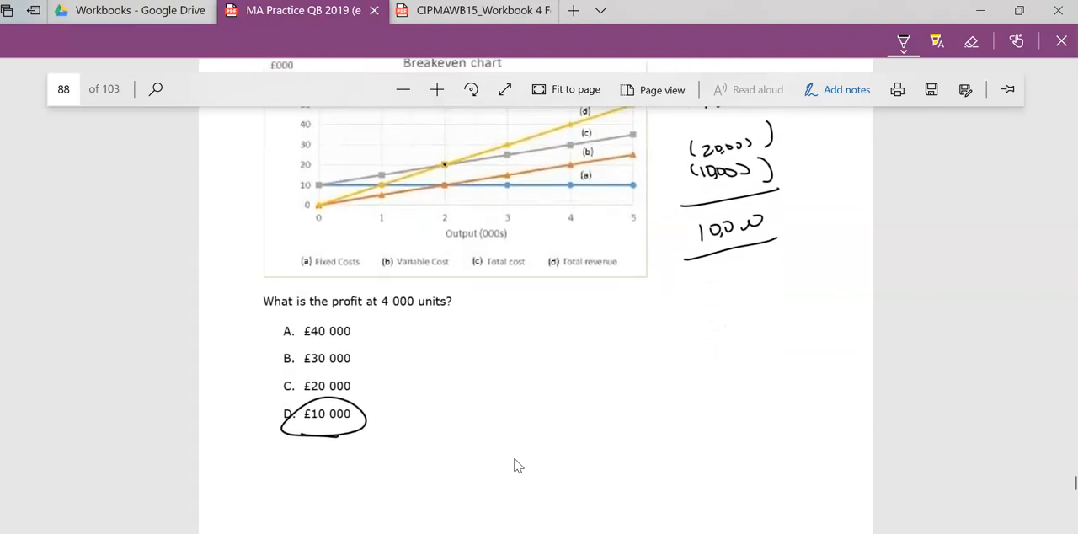
scroll("down", 3)
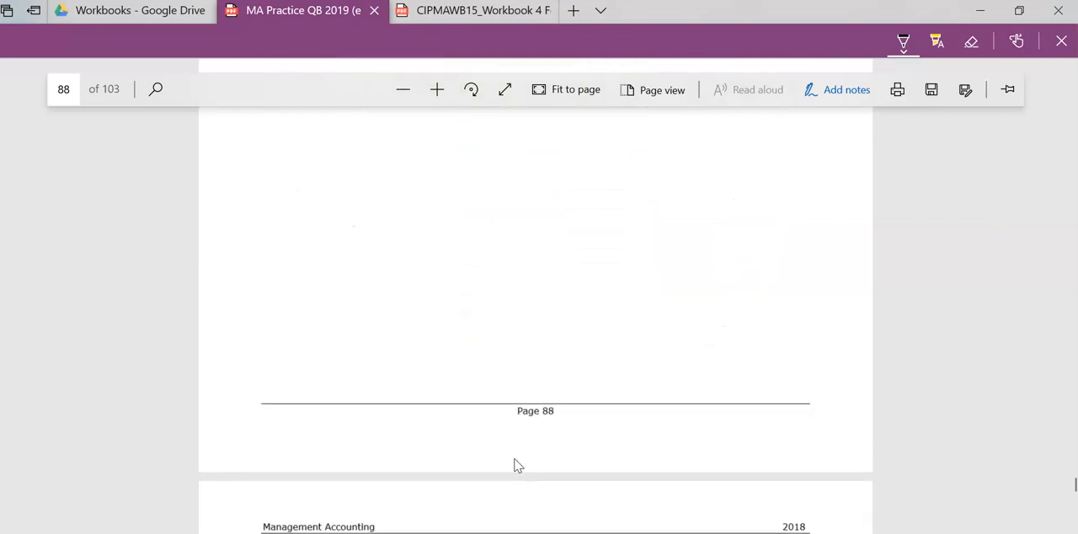
- Dot the profit line at outputs 6 and 8, then circle and tick answer C, £10 000
scroll("down", 3)
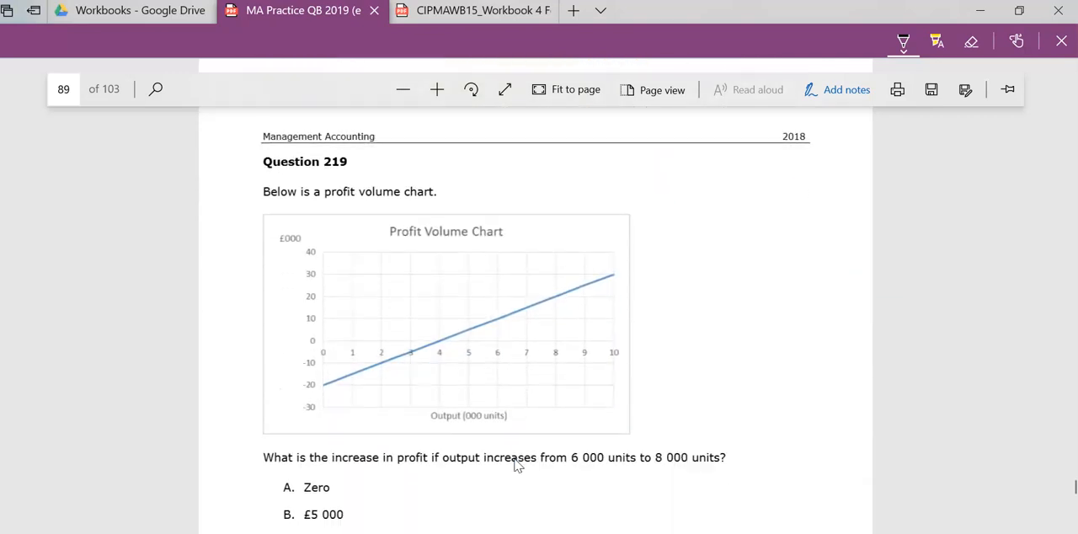
scroll("down", 3)
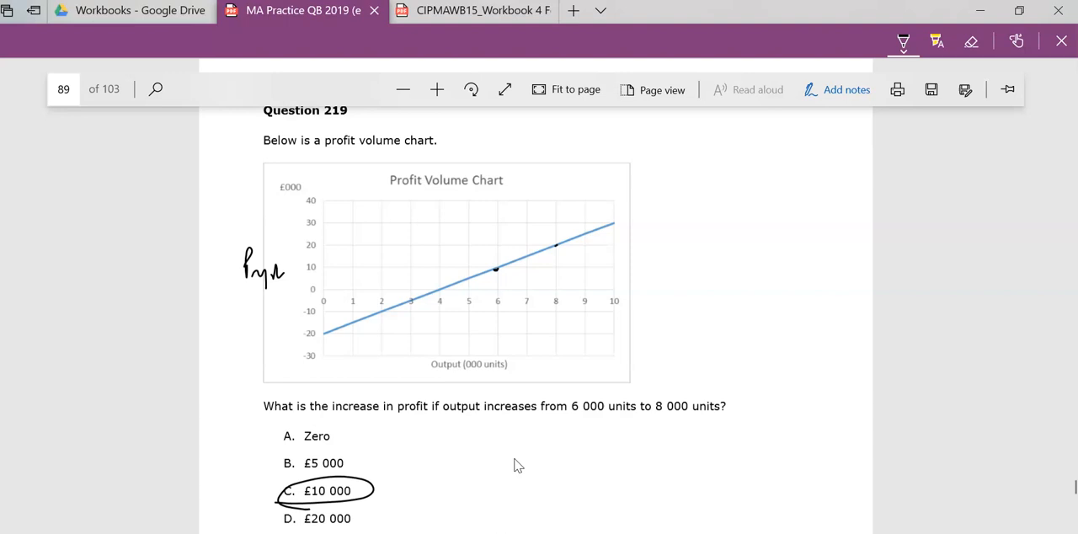
left_click_drag(373, 495, 390, 480)
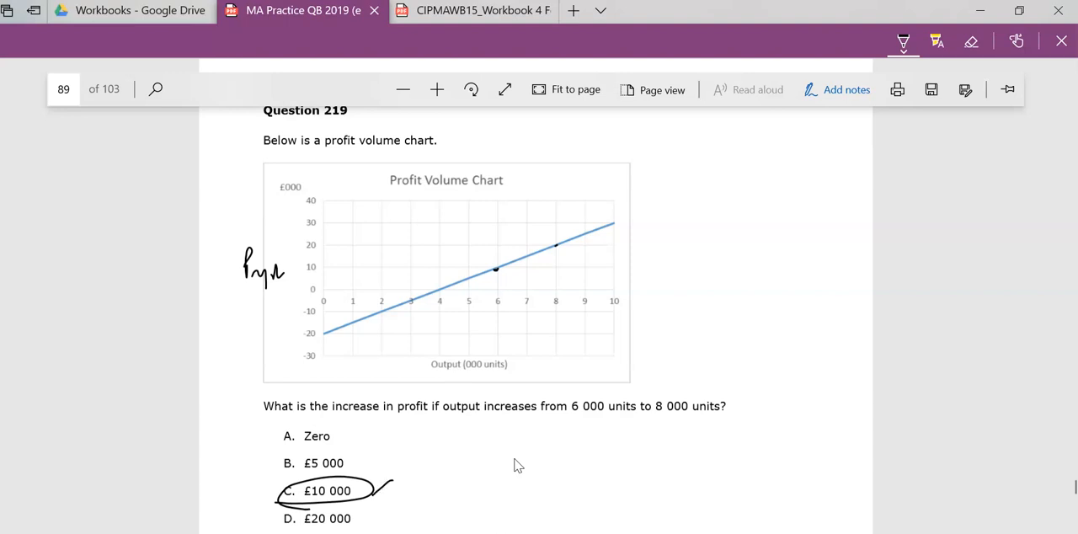
scroll("down", 3)
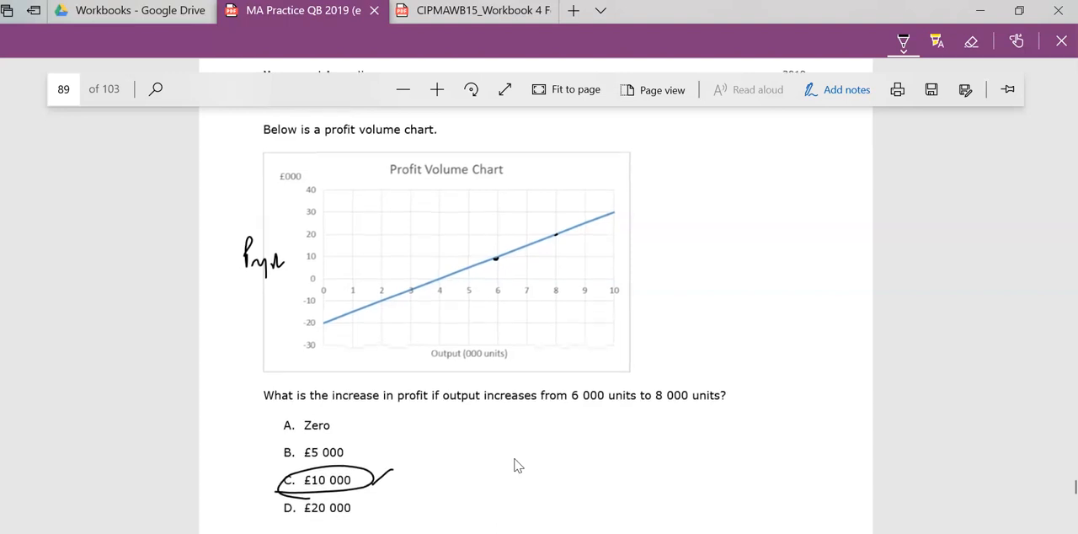
scroll("down", 3)
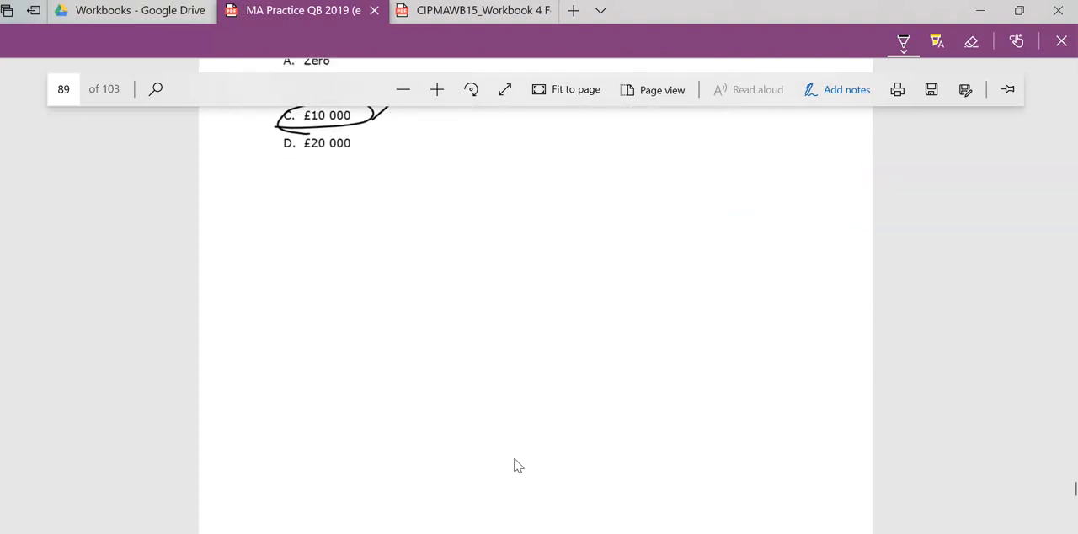
- Circle 0 on the profit axis, dot the line at 2,500, circle answer B, then reach Question 221
scroll("down", 3)
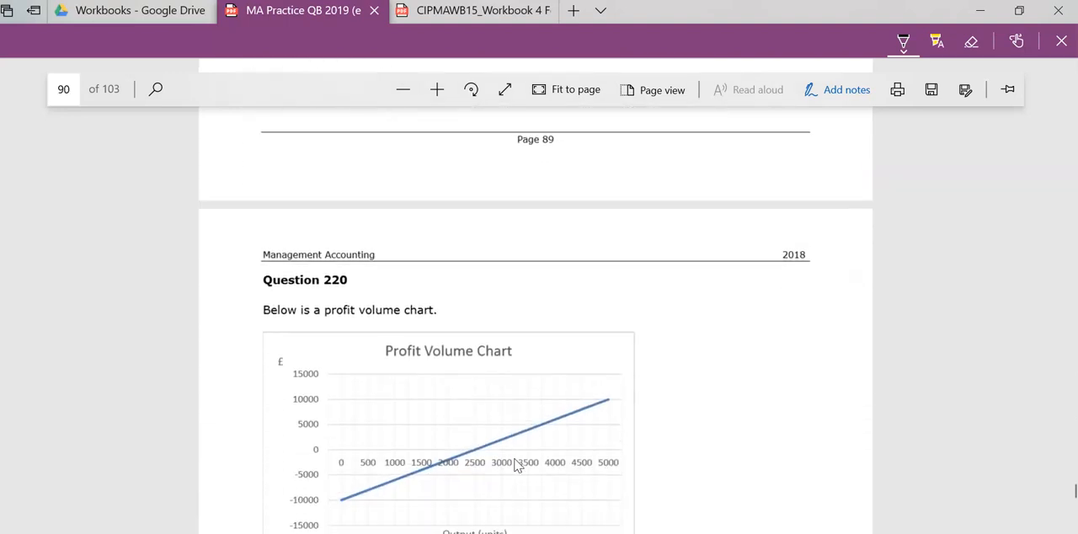
scroll("down", 3)
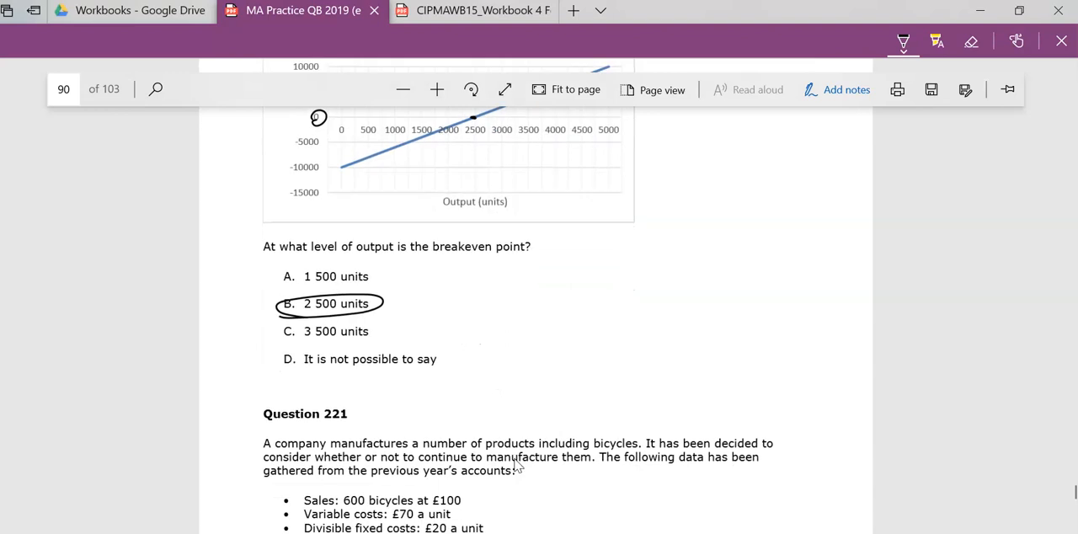
scroll("down", 3)
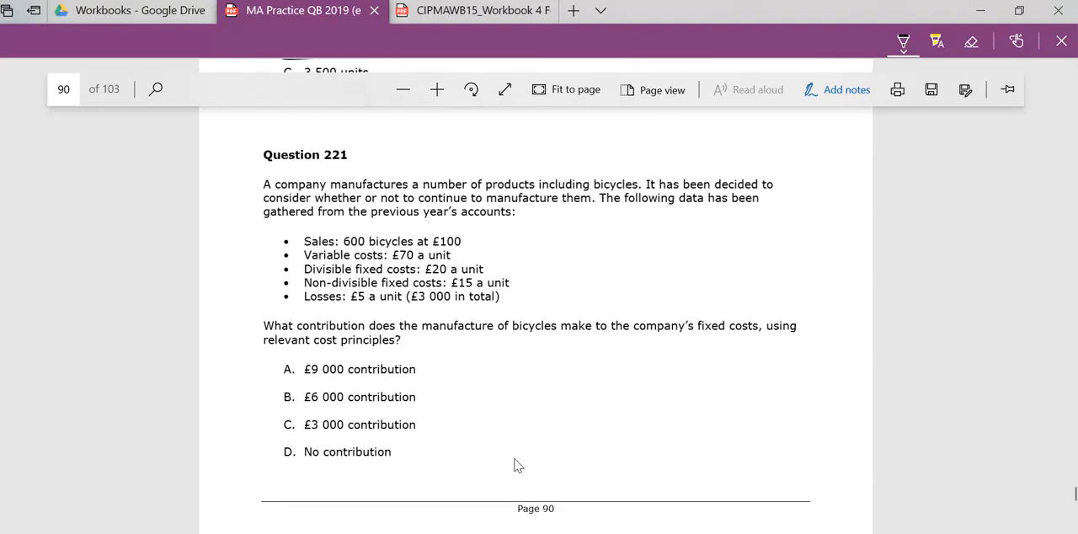